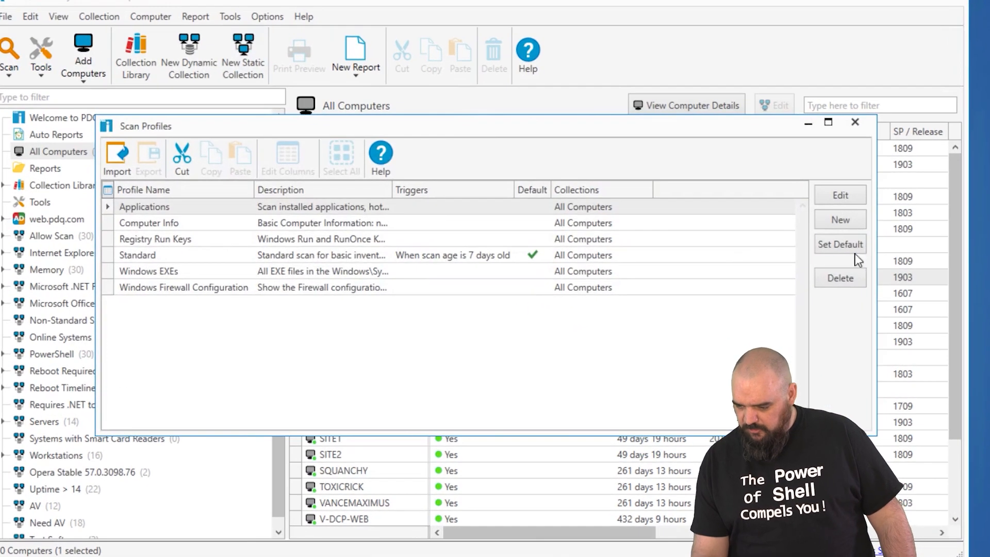
Create a new scan profile named PowerShell and start adding a scanner to it.
{"action": "left_click", "coordinate": [840, 219]}
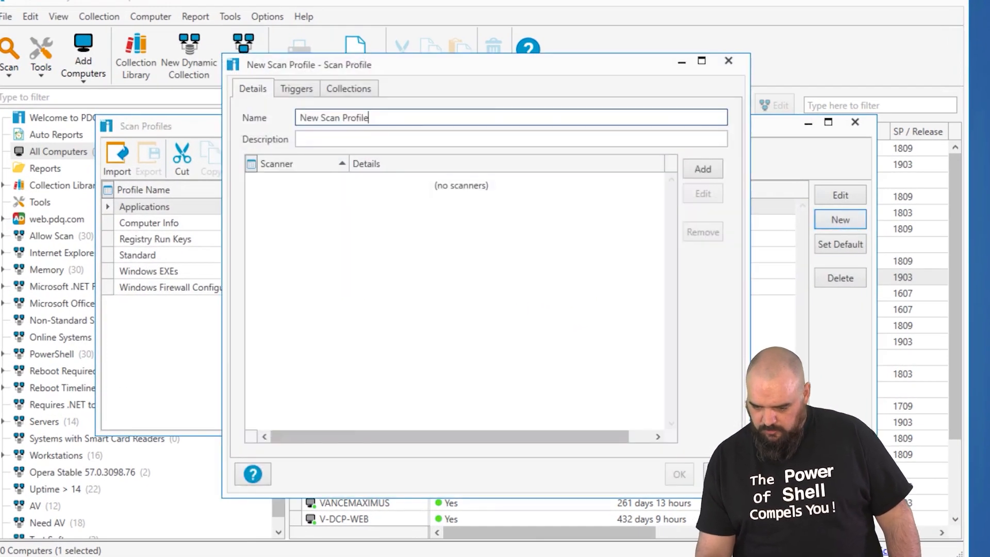
{"action": "type", "text": "PowerShell"}
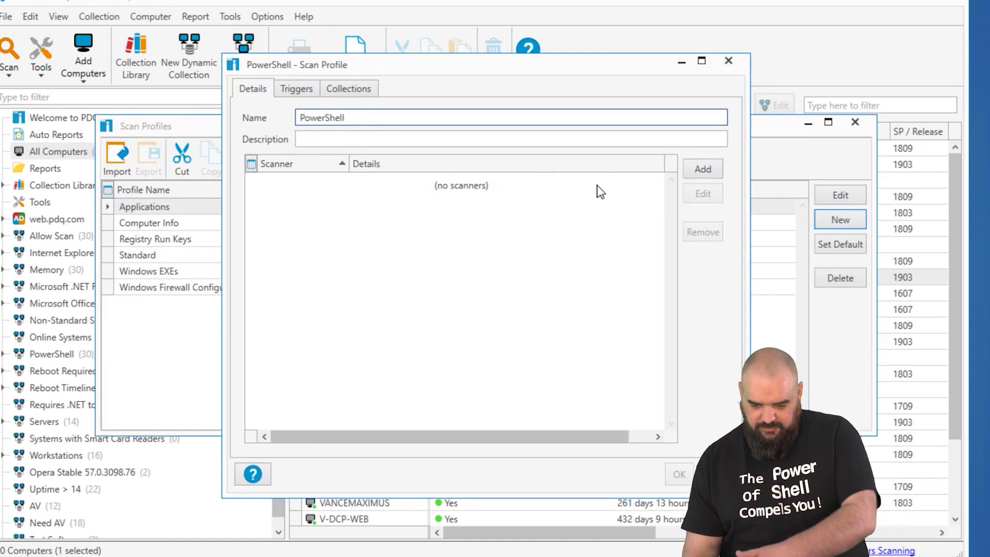
{"action": "left_click", "coordinate": [702, 169]}
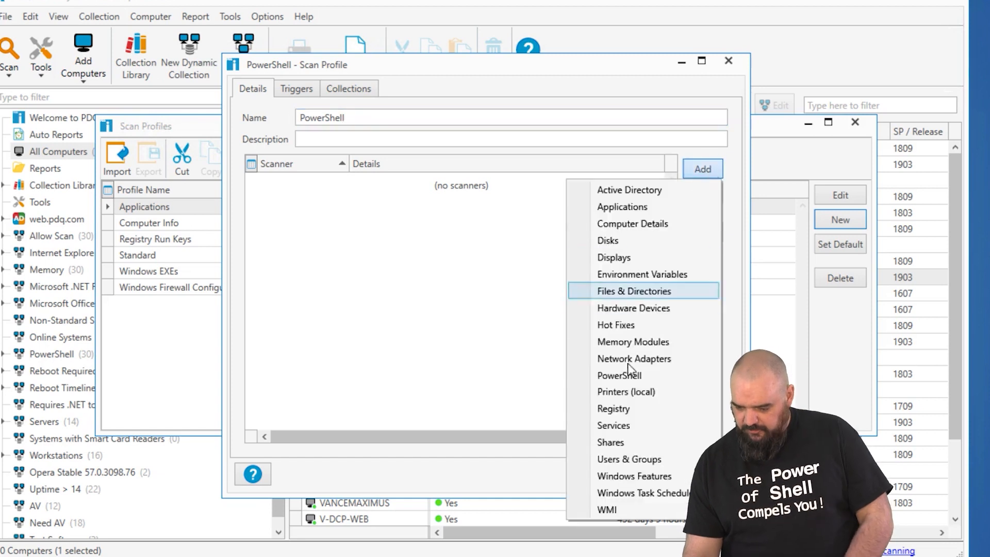
Add a PowerShell scanner named 'I am awesome' set to an inline script.
{"action": "left_click", "coordinate": [619, 374]}
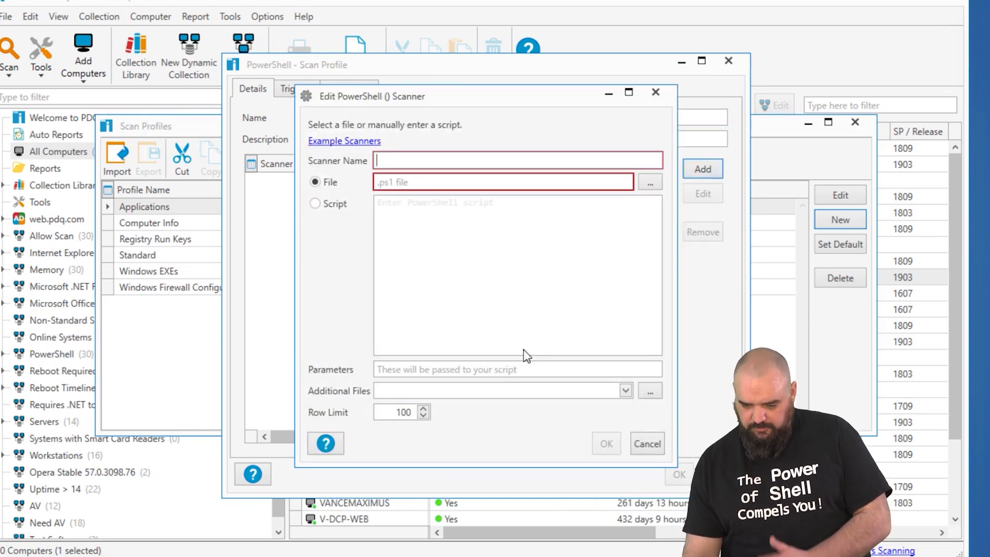
{"action": "mouse_move", "coordinate": [448, 208]}
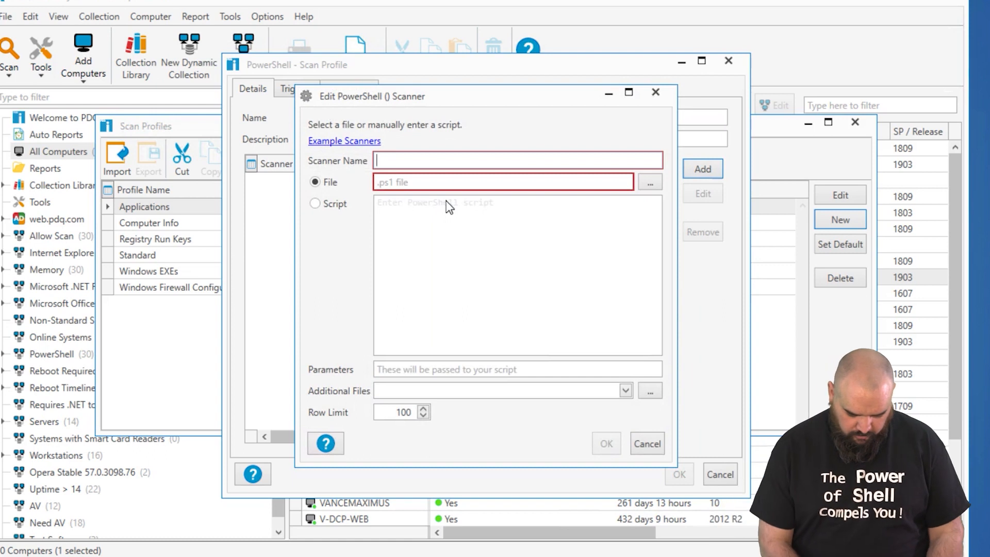
{"action": "type", "text": "I am awe"}
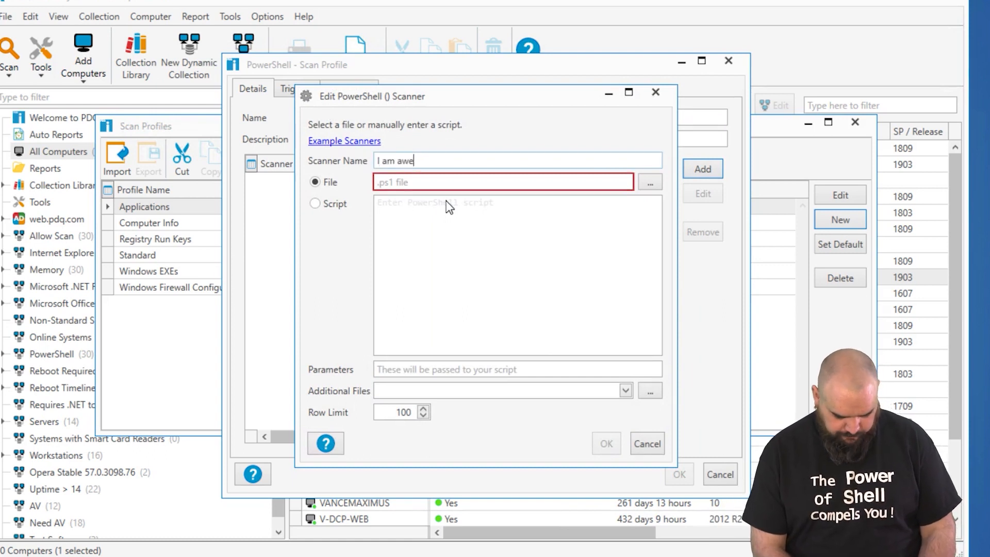
{"action": "type", "text": "some"}
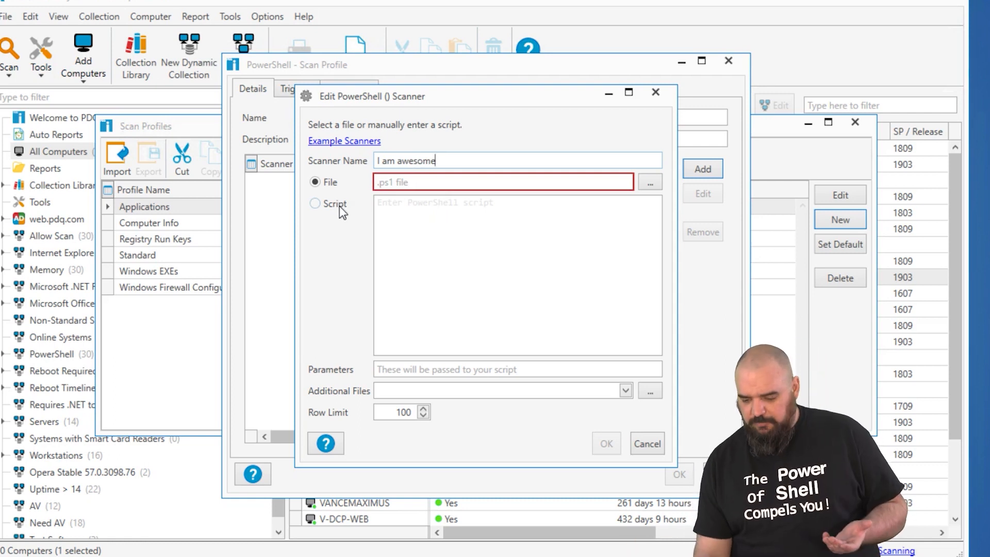
{"action": "left_click", "coordinate": [314, 203]}
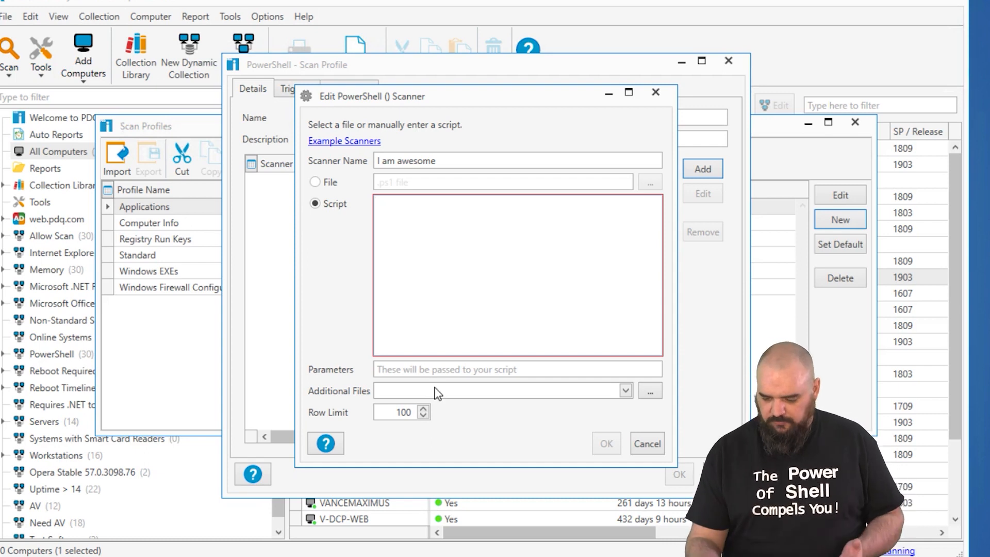
{"action": "mouse_move", "coordinate": [459, 404]}
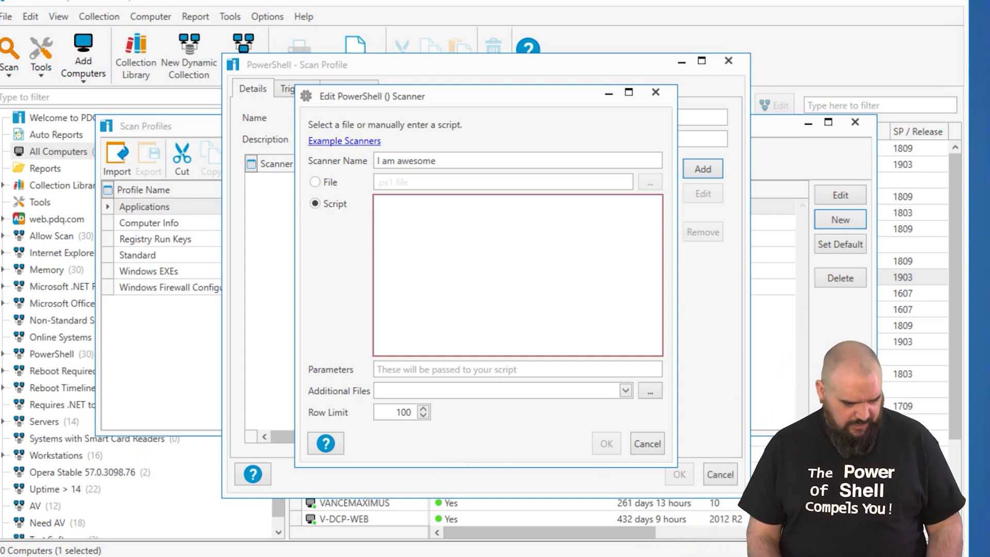
Enter the script: Get-ACL -Path "C:\Temp" | Select -expand access | Where-Object {$_.IsInherited -eq $false}.
{"action": "type", "text": "Get"}
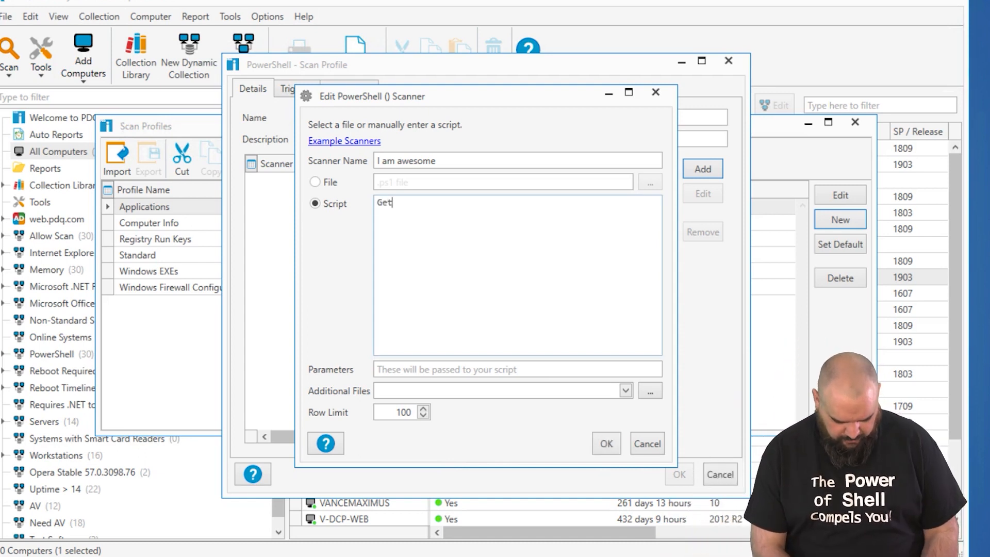
{"action": "type", "text": "-ACL -"}
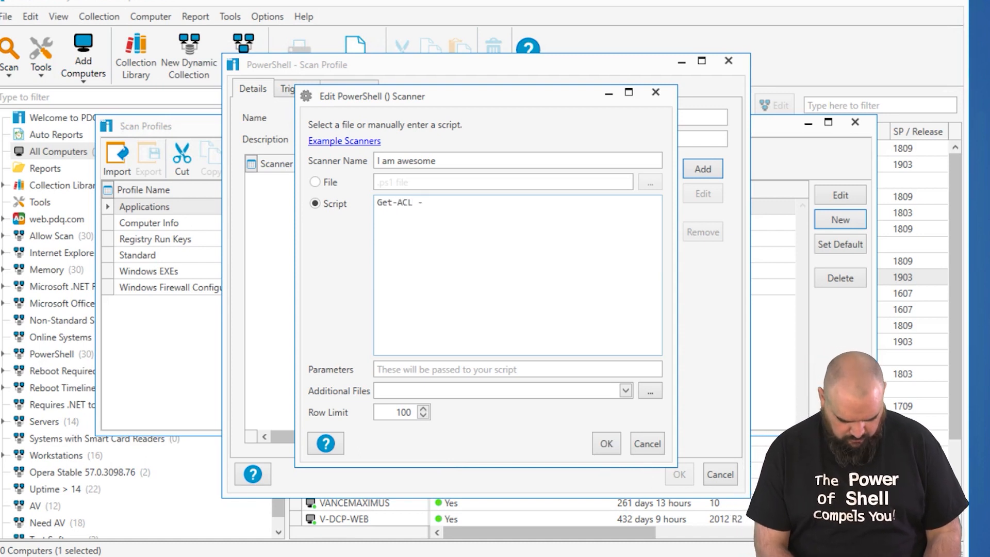
{"action": "type", "text": "Path \"C:"}
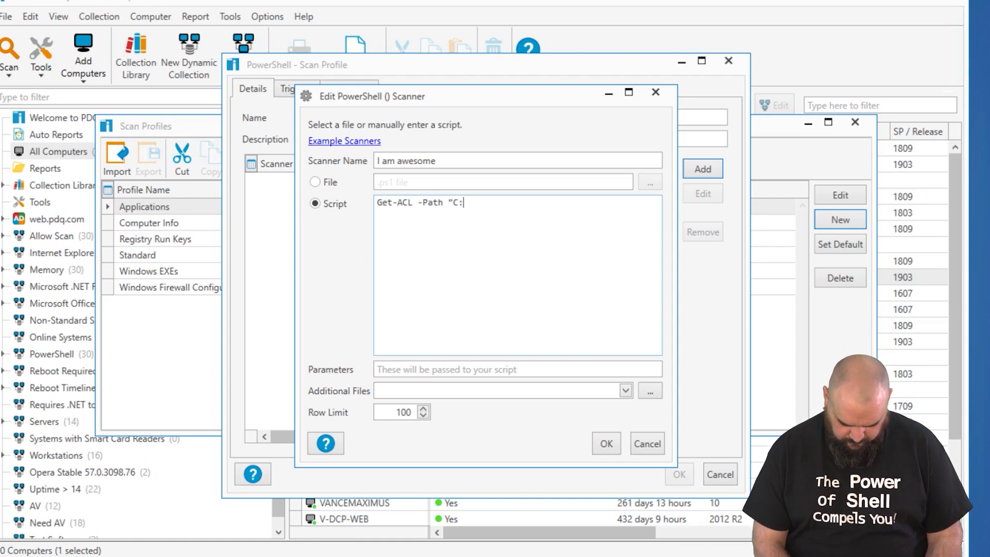
{"action": "type", "text": "\\Temp\" |"}
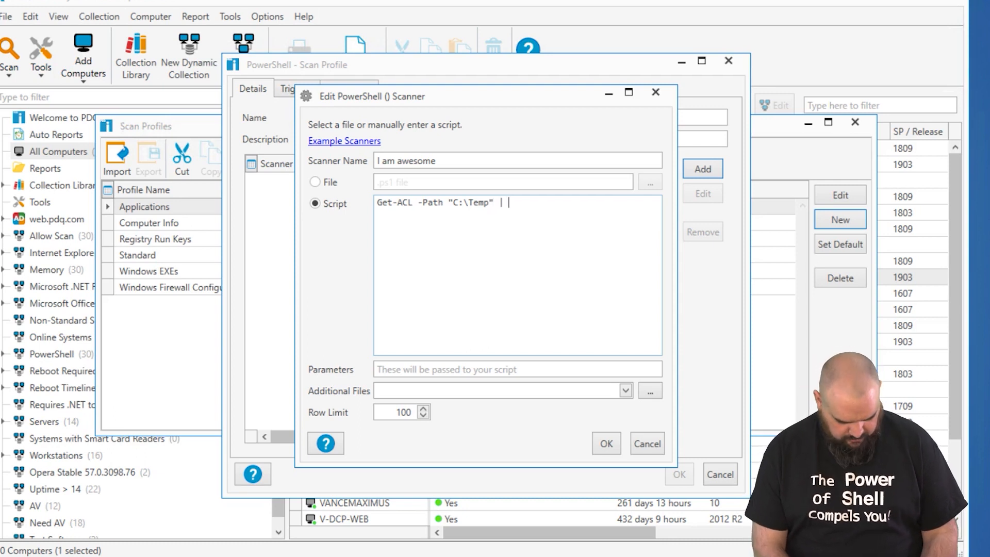
{"action": "type", "text": "Select -e"}
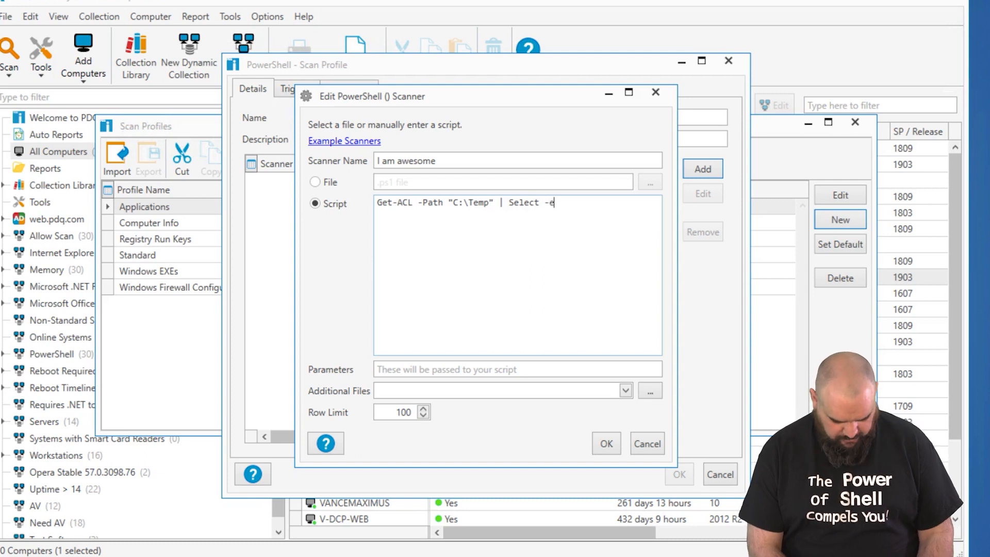
{"action": "type", "text": "xpand"}
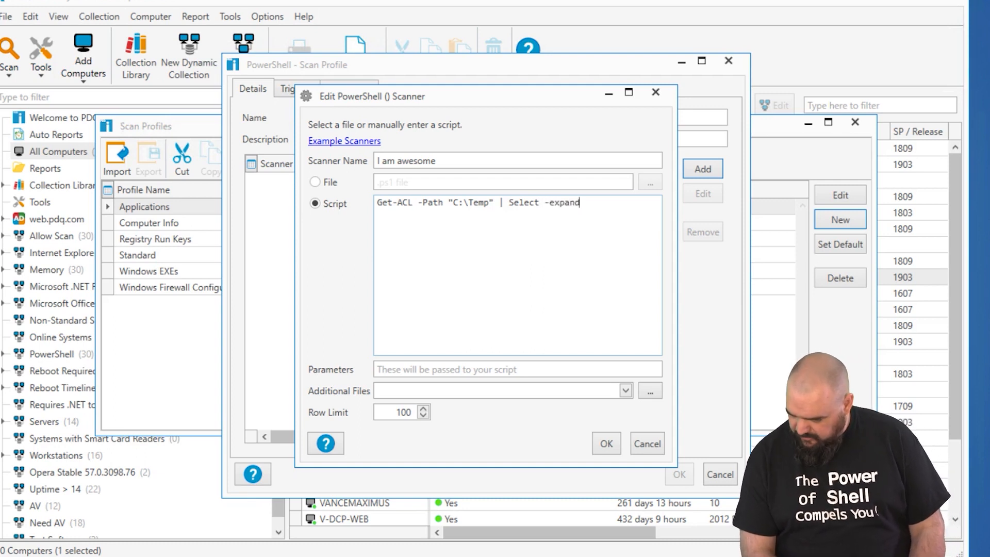
{"action": "type", "text": "access |"}
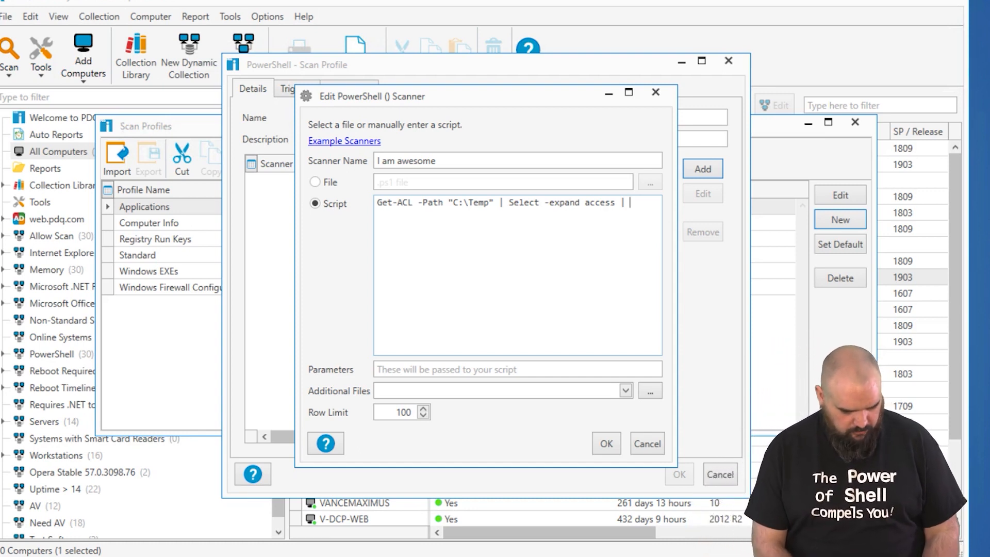
{"action": "type", "text": "Where-Object {$_.IsInherited"}
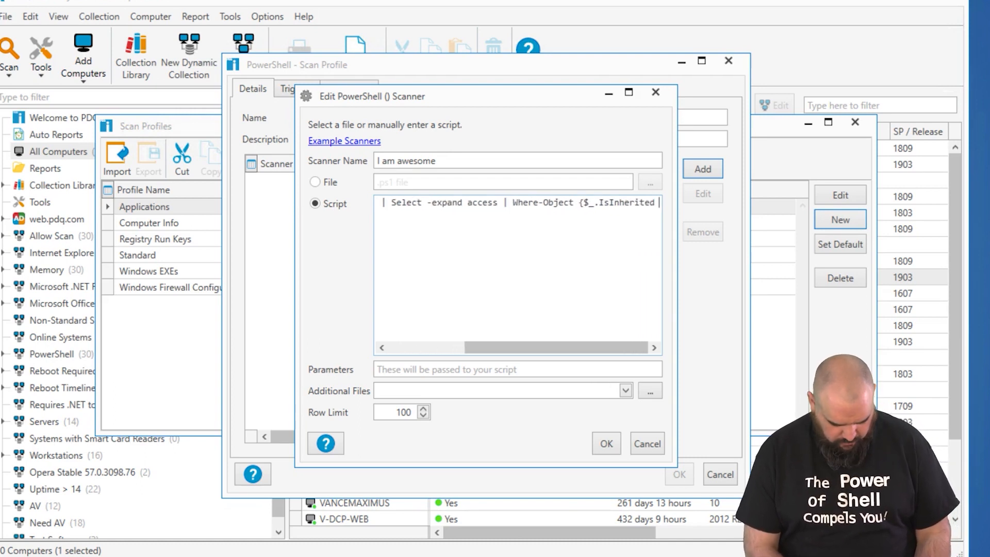
{"action": "type", "text": "-eq"}
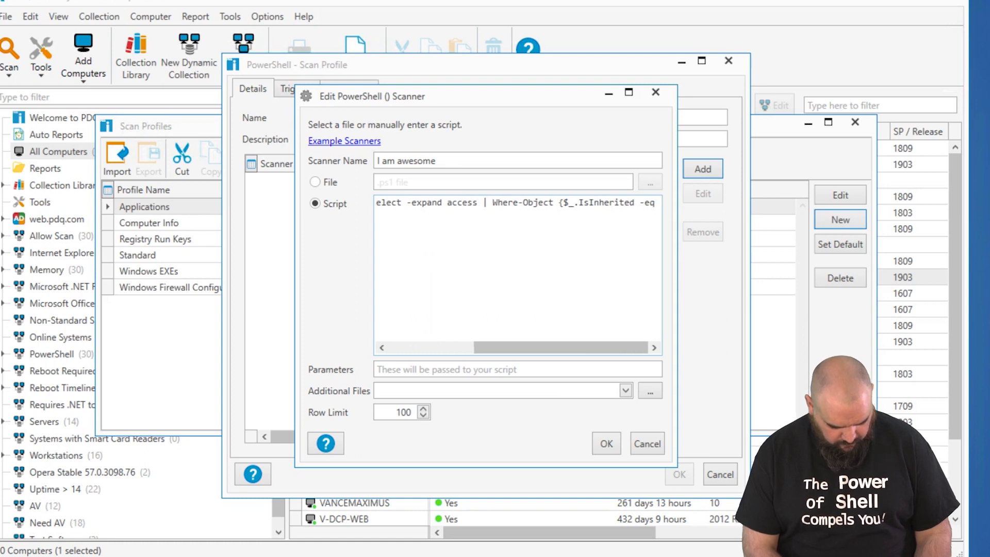
{"action": "type", "text": "$false}"}
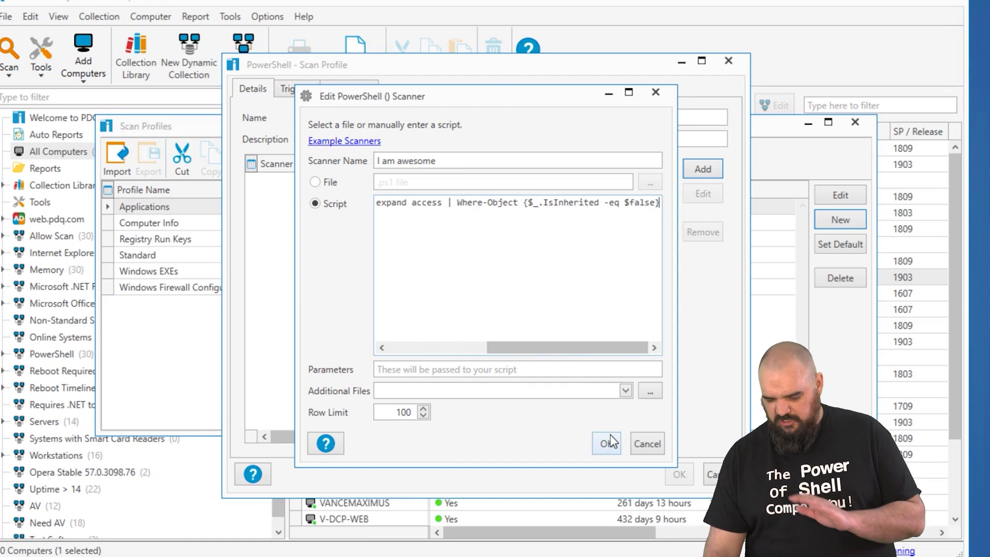
Save the PowerShell profile, close Scan Profiles, and filter All Computers by 'guines'.
{"action": "left_click", "coordinate": [604, 444]}
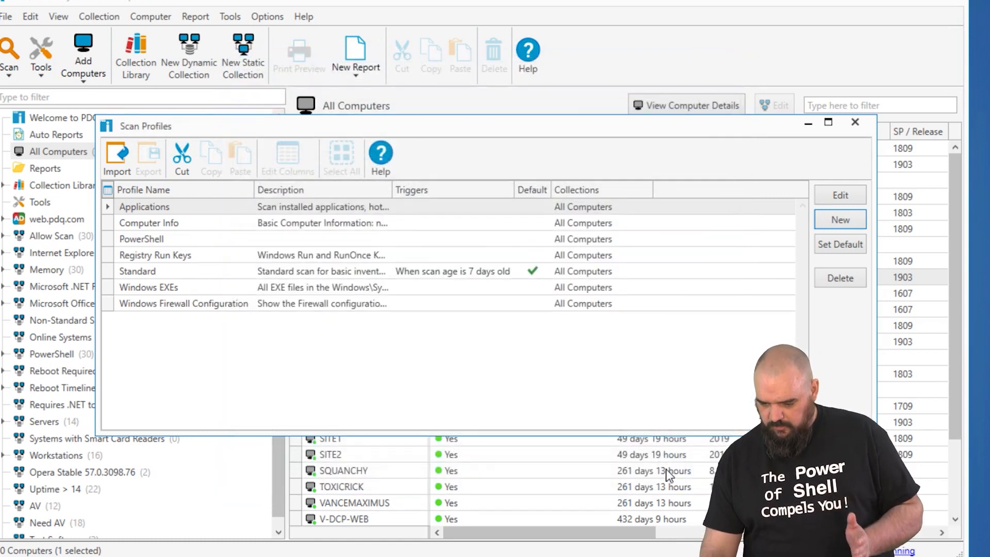
{"action": "left_click", "coordinate": [854, 121]}
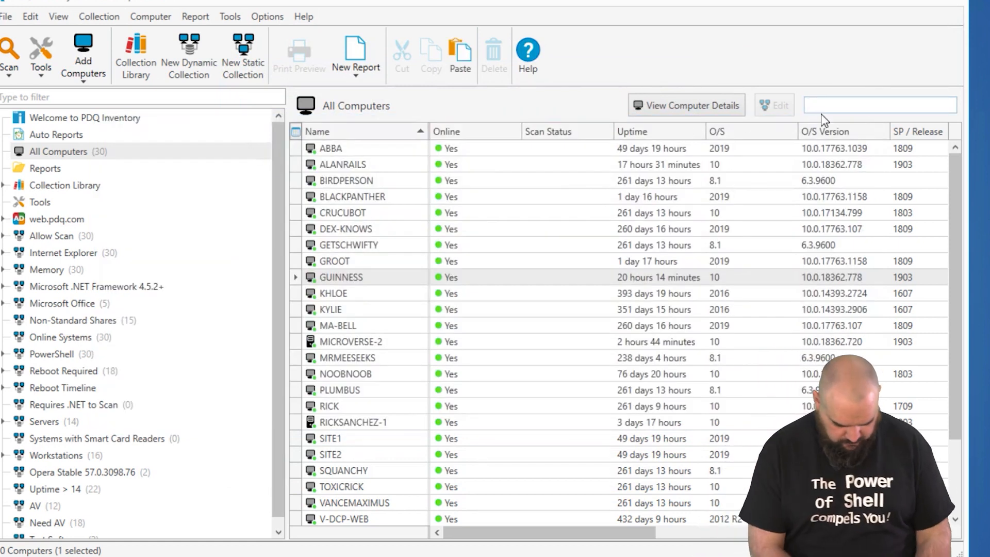
{"action": "type", "text": "guines"}
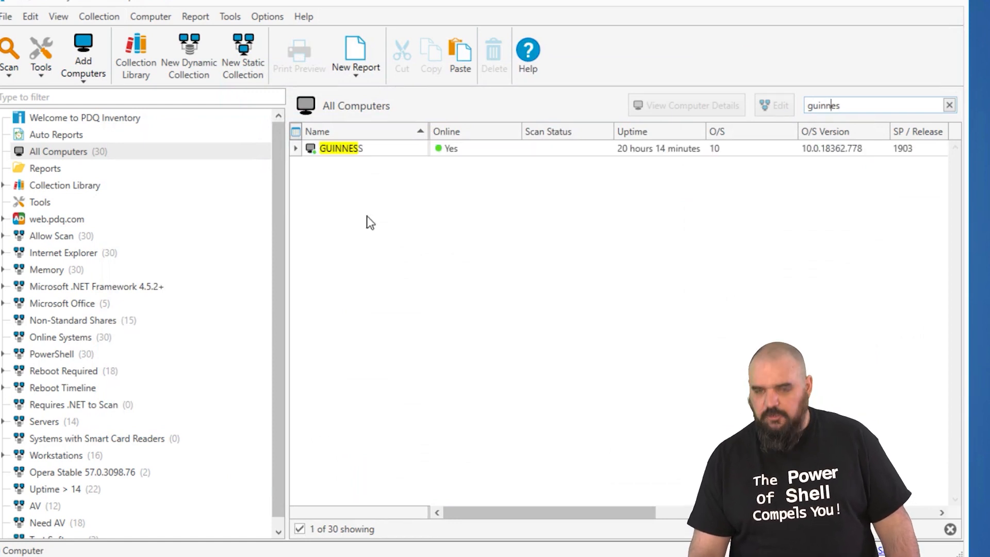
Scan GUINNESS with the PowerShell profile and view its PowerShell results.
{"action": "left_click", "coordinate": [340, 148]}
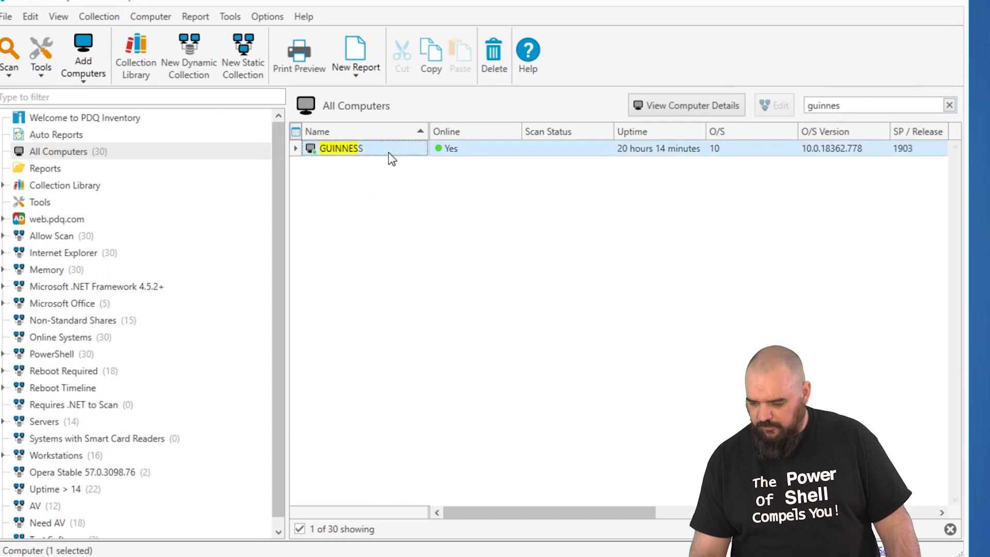
{"action": "right_click", "coordinate": [340, 148]}
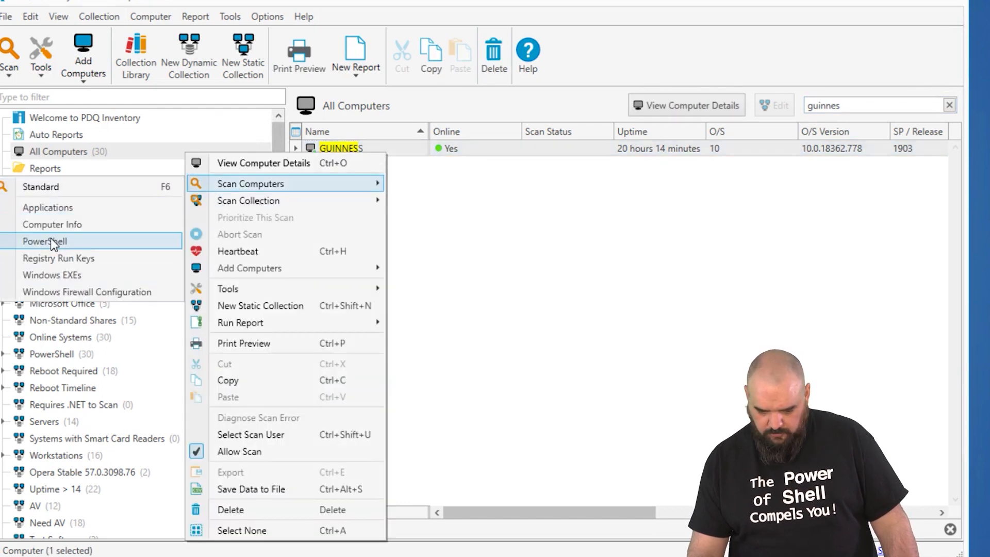
{"action": "left_click", "coordinate": [250, 183]}
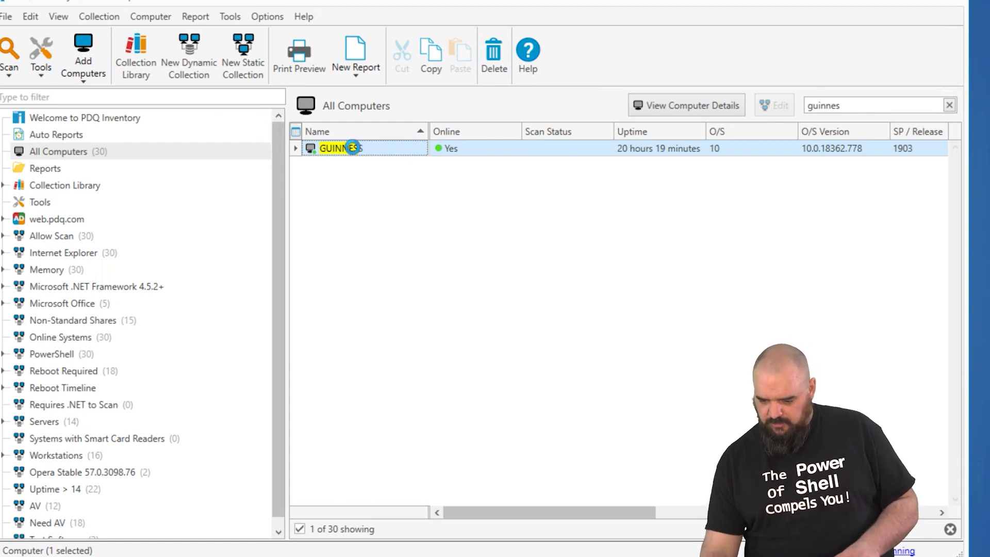
{"action": "double_click", "coordinate": [341, 148]}
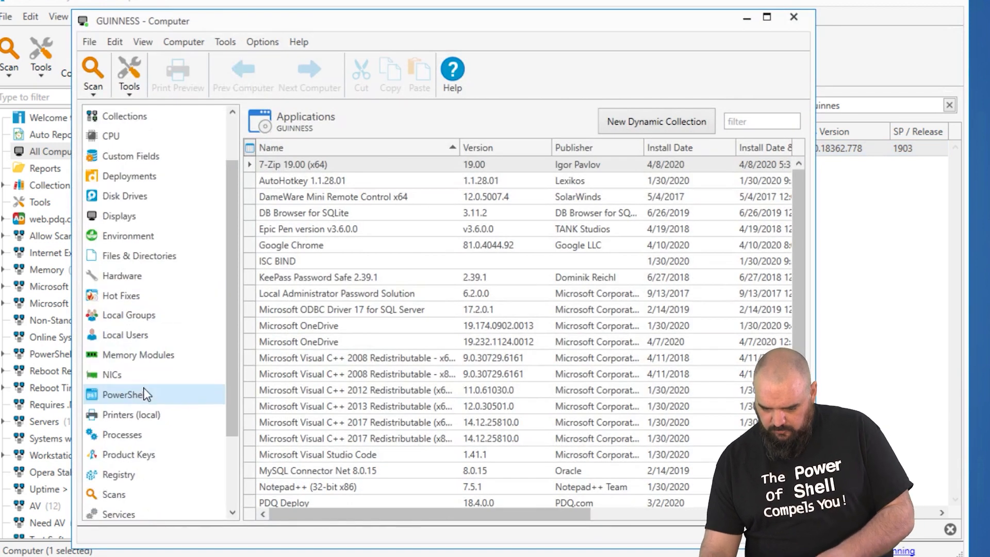
{"action": "left_click", "coordinate": [124, 394]}
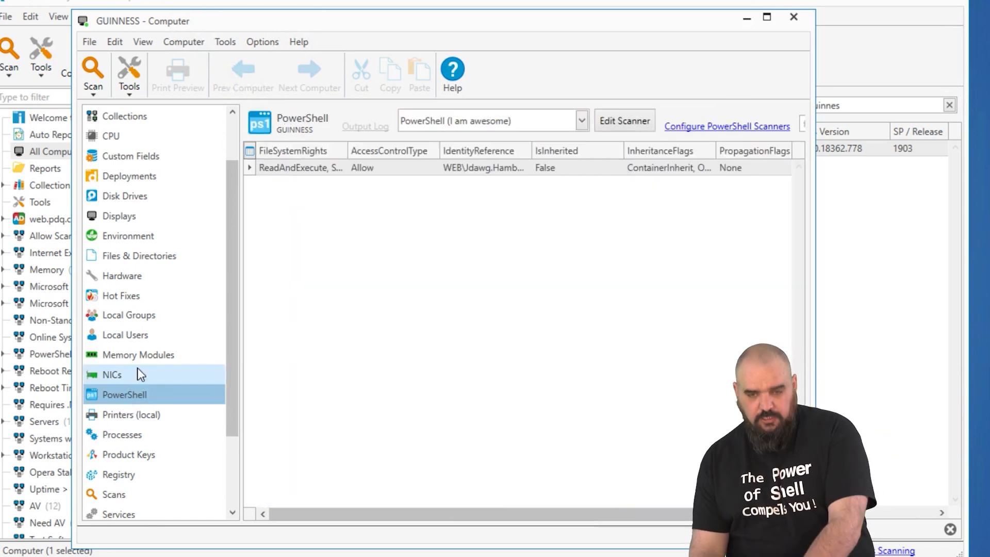